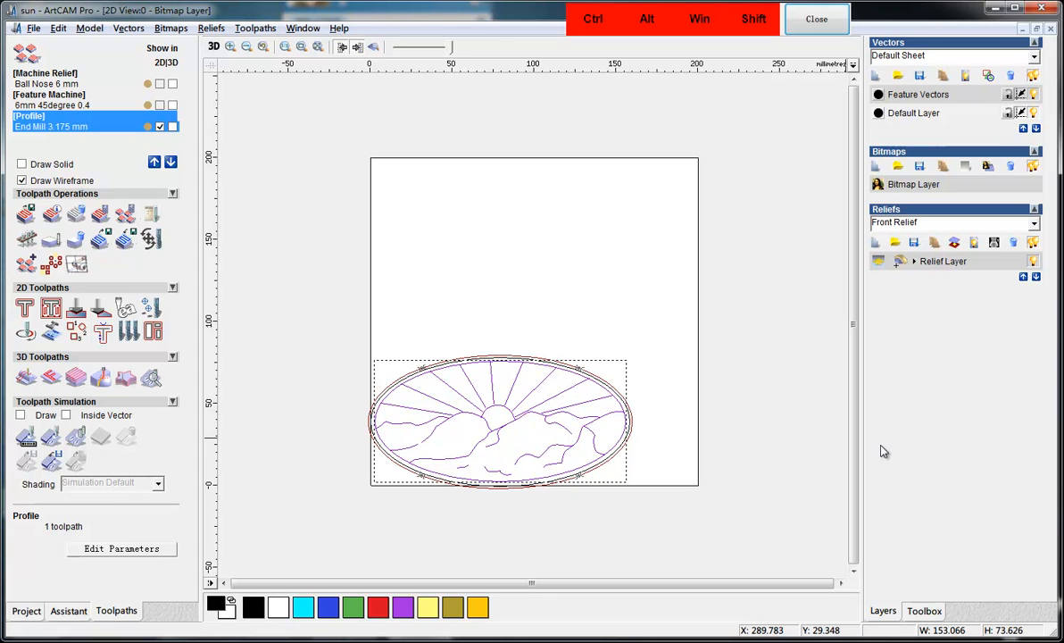
mouse_move(696, 356)
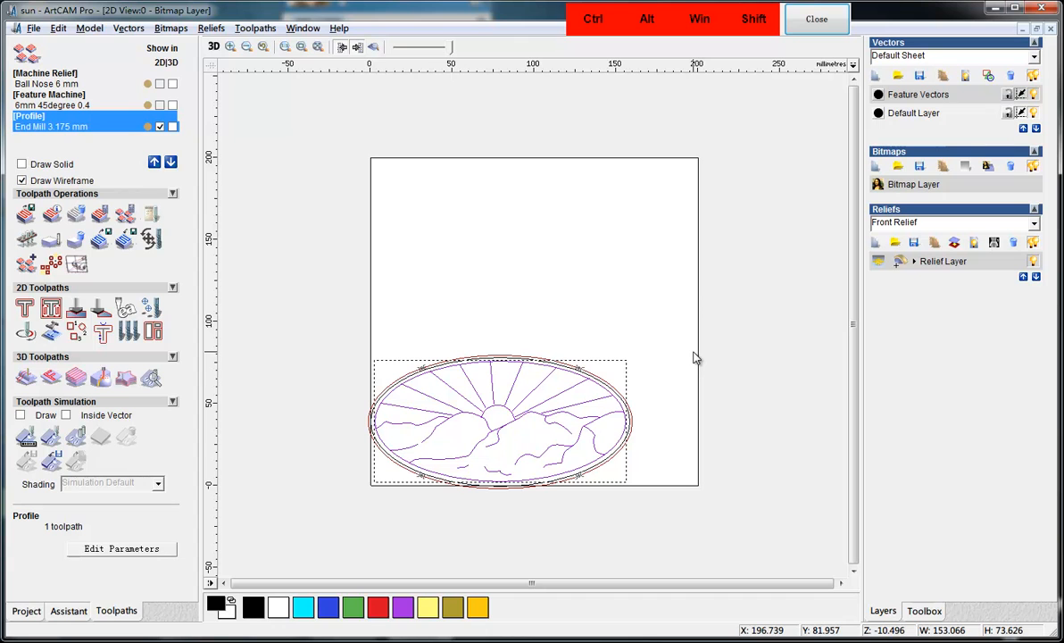
mouse_move(437, 233)
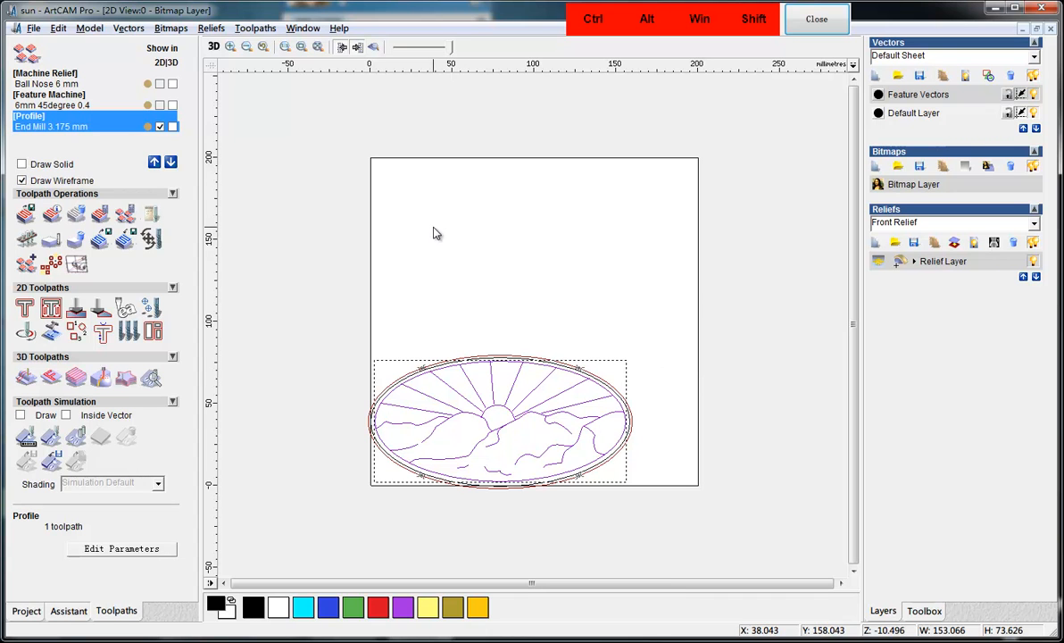
mouse_move(423, 229)
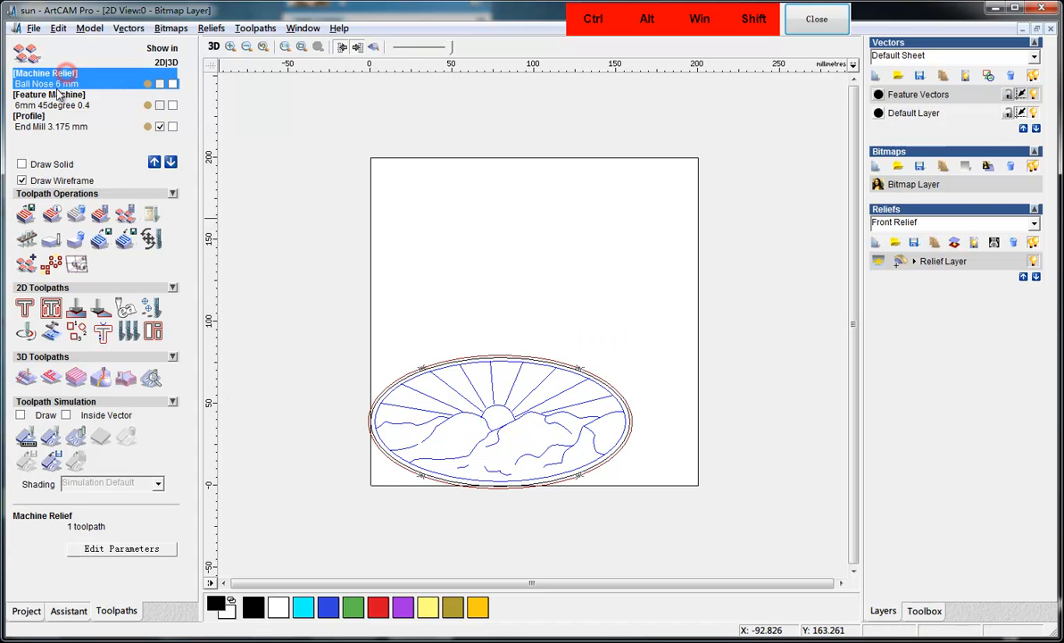
Inspect the Machine Relief and Feature Machine toolpaths, then reopen Machine Relief's settings in 2D view
left_click(45, 82)
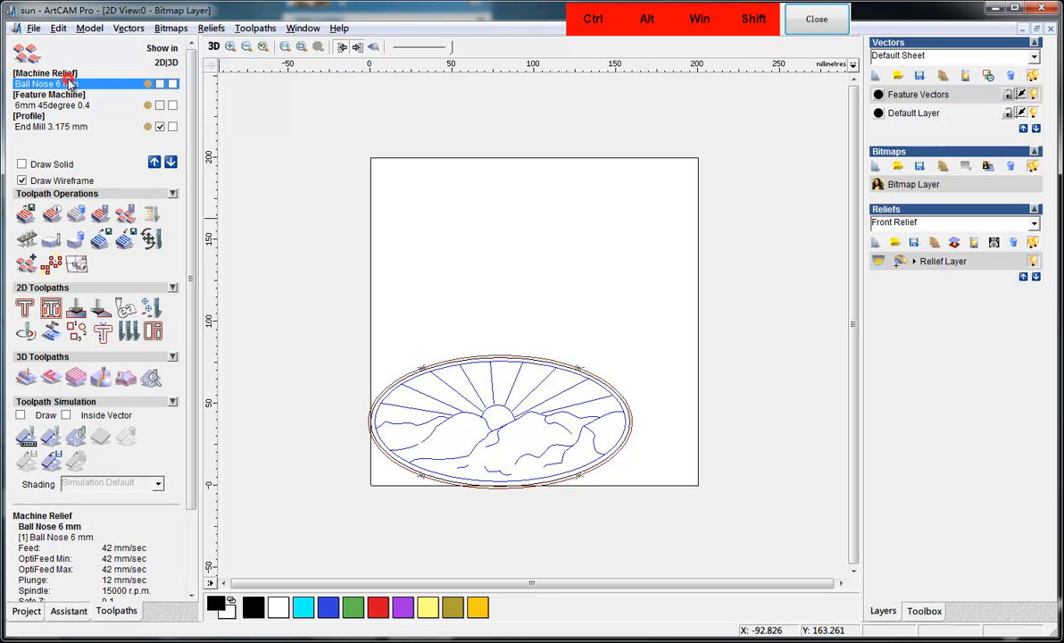
left_click(52, 134)
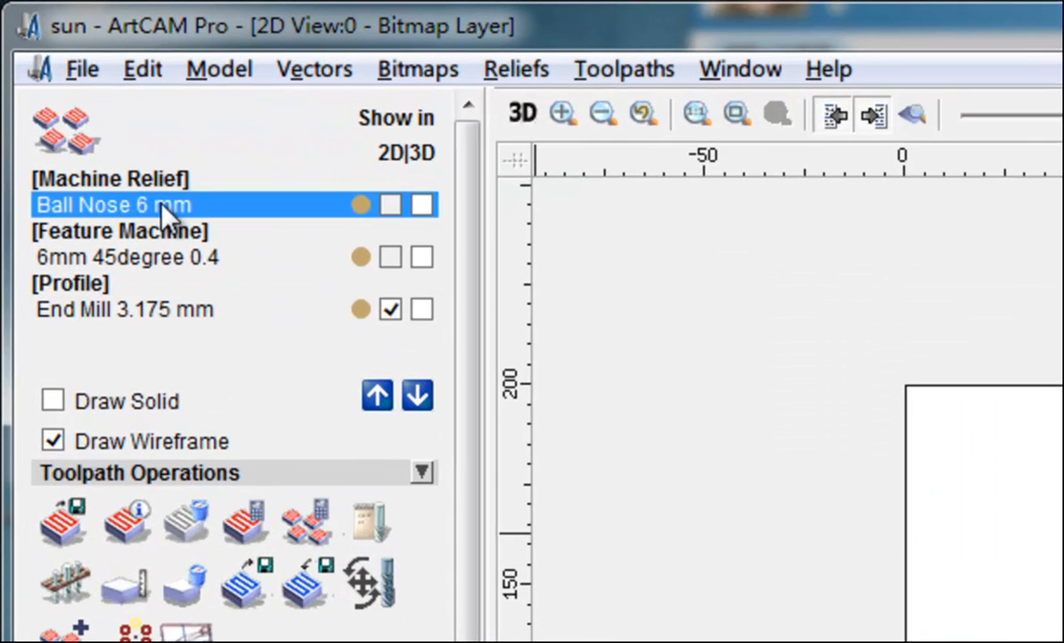
mouse_move(161, 244)
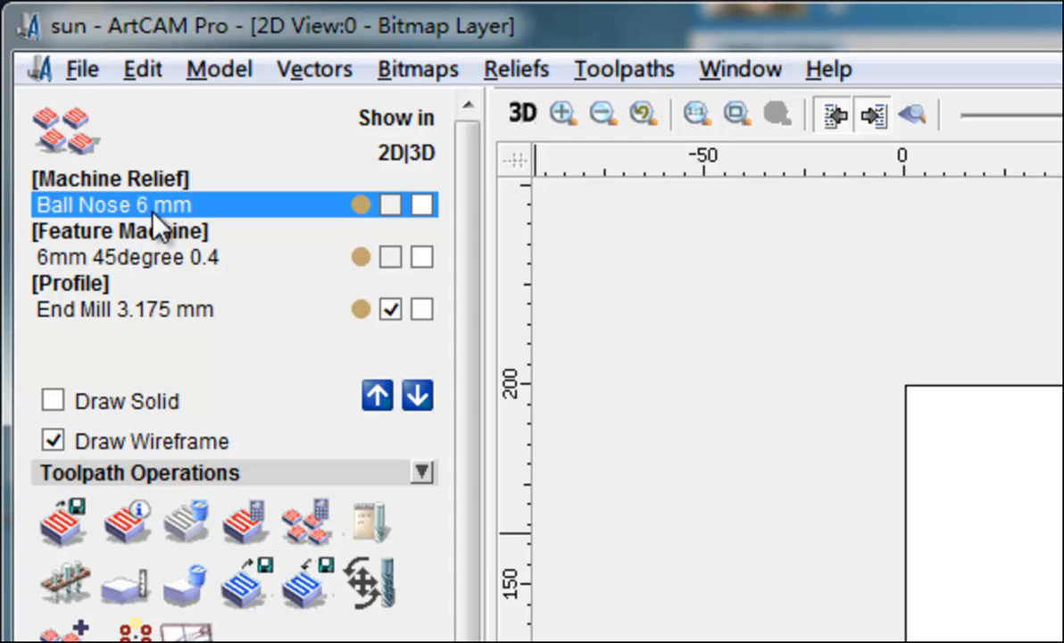
left_click(125, 257)
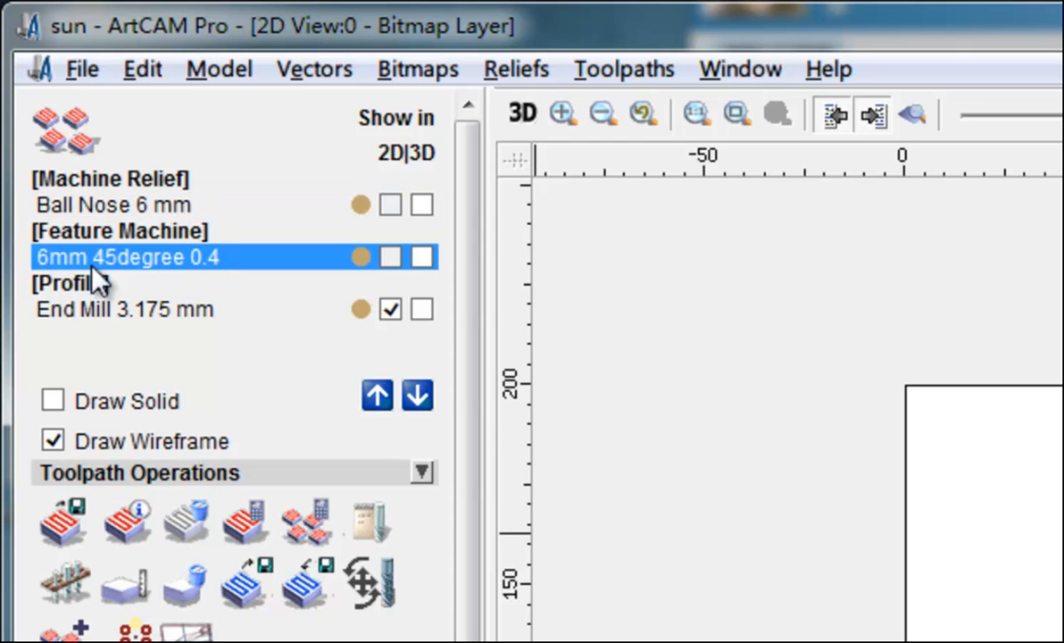
mouse_move(170, 259)
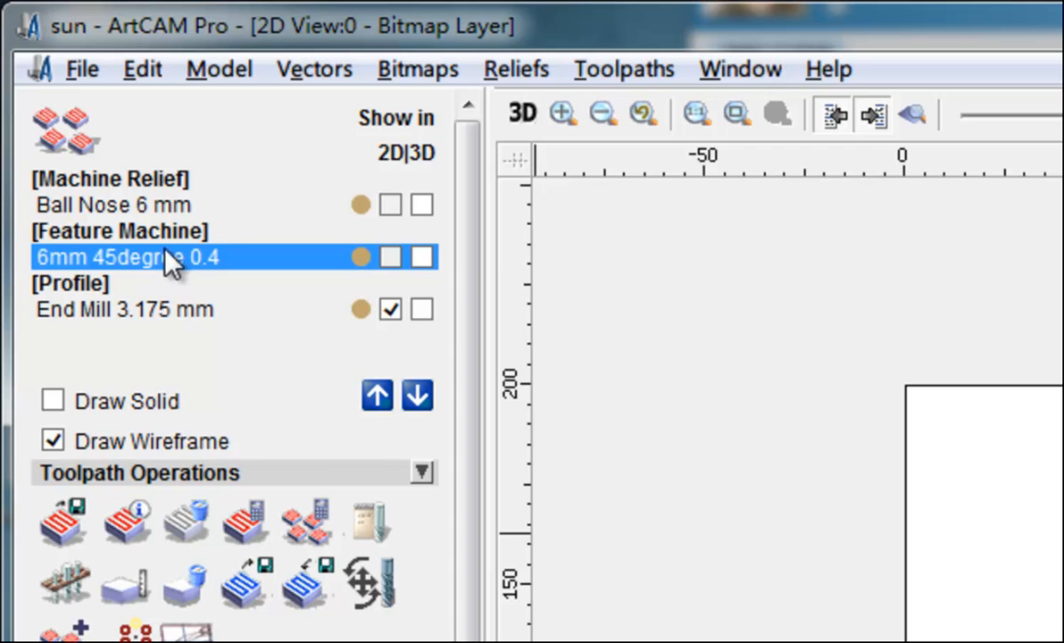
mouse_move(134, 322)
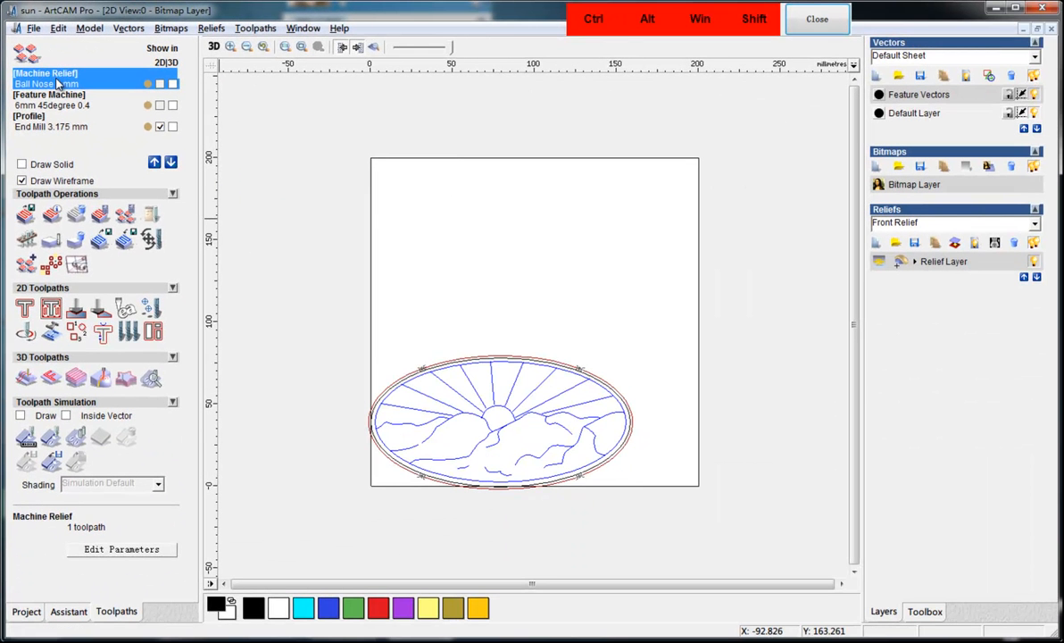
left_click(49, 85)
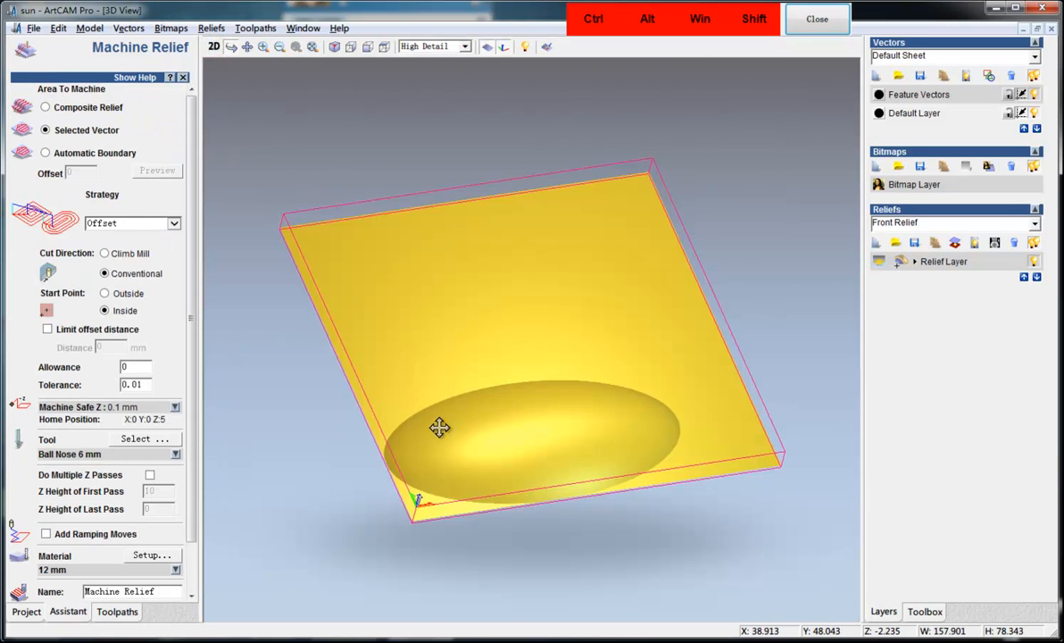
left_click(212, 47)
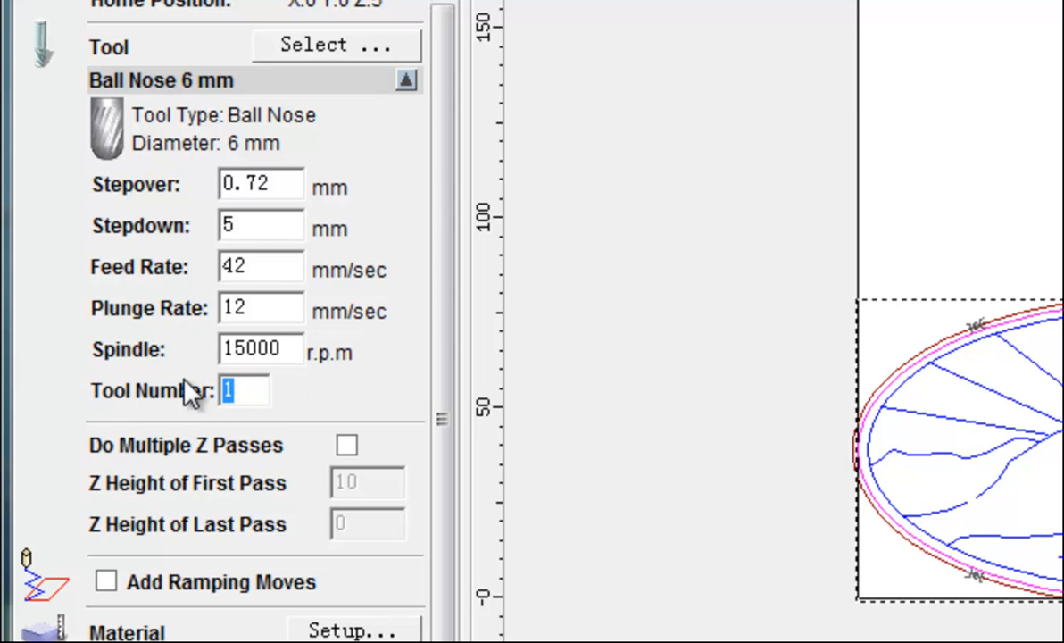
mouse_move(391, 395)
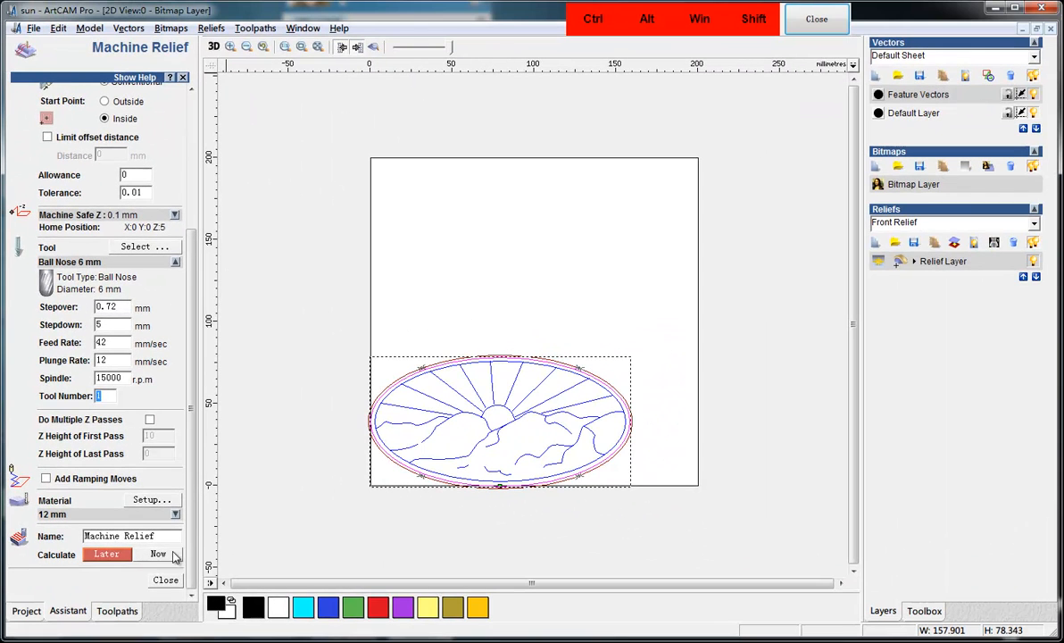
Recalculate Machine Relief, then give Feature Machine tool number 2 and recalculate it
left_click(157, 553)
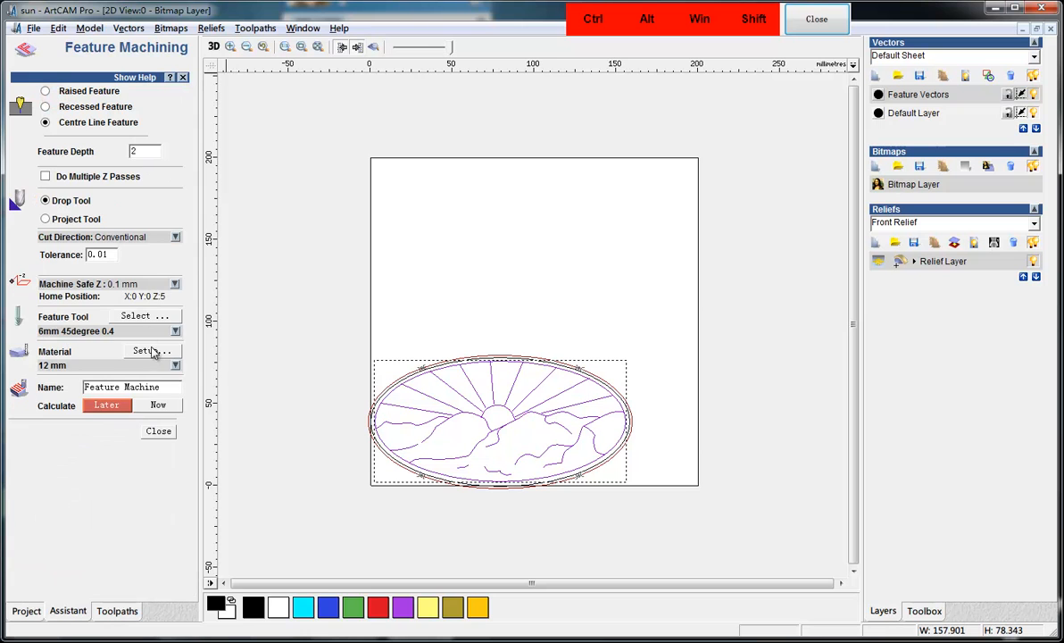
mouse_move(177, 251)
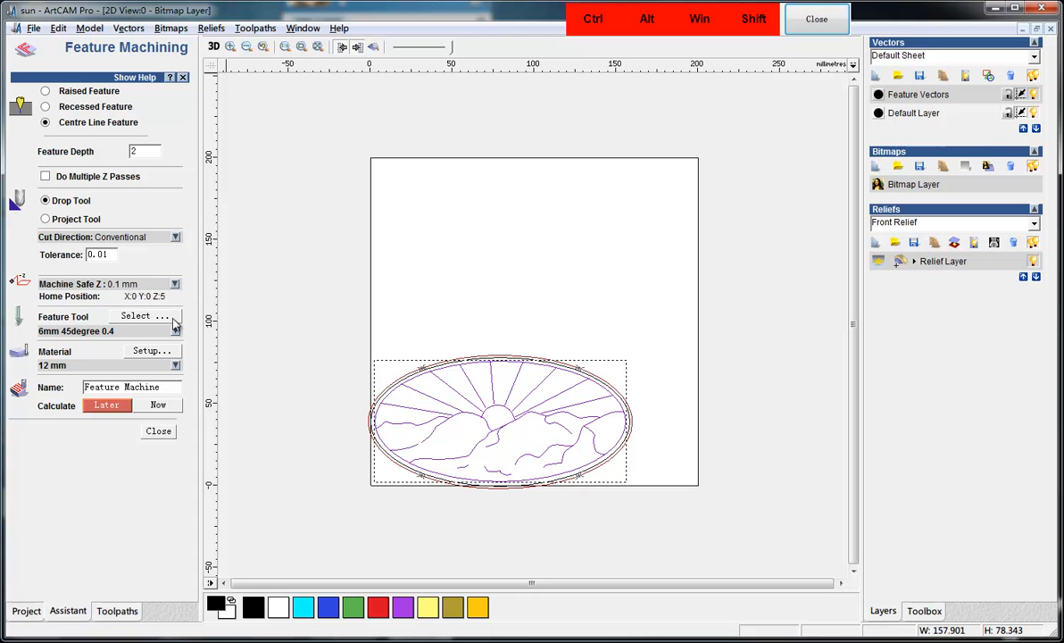
left_click(175, 328)
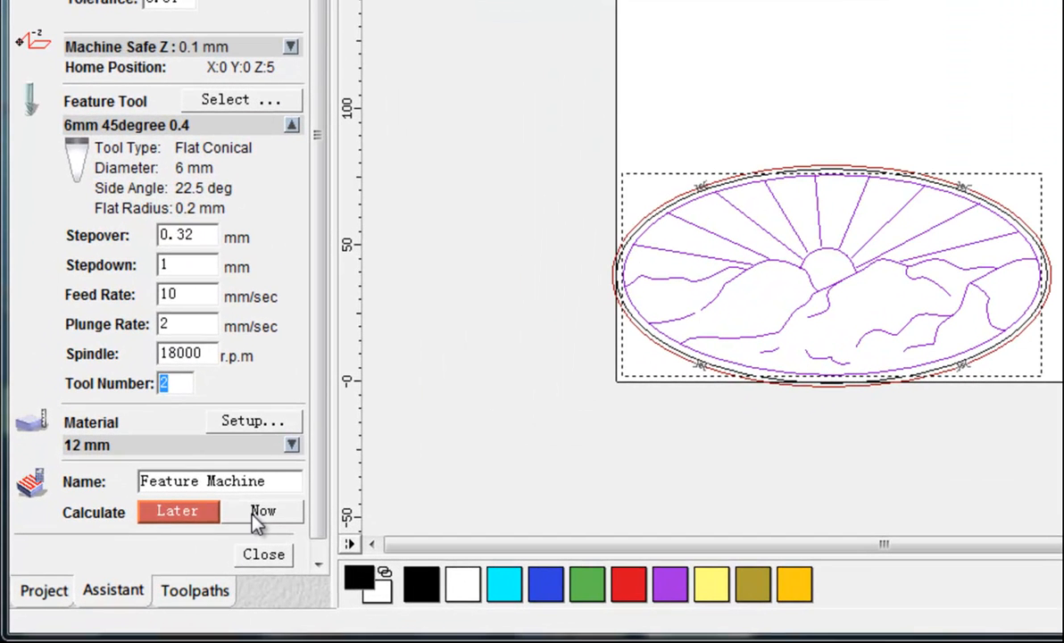
left_click(262, 511)
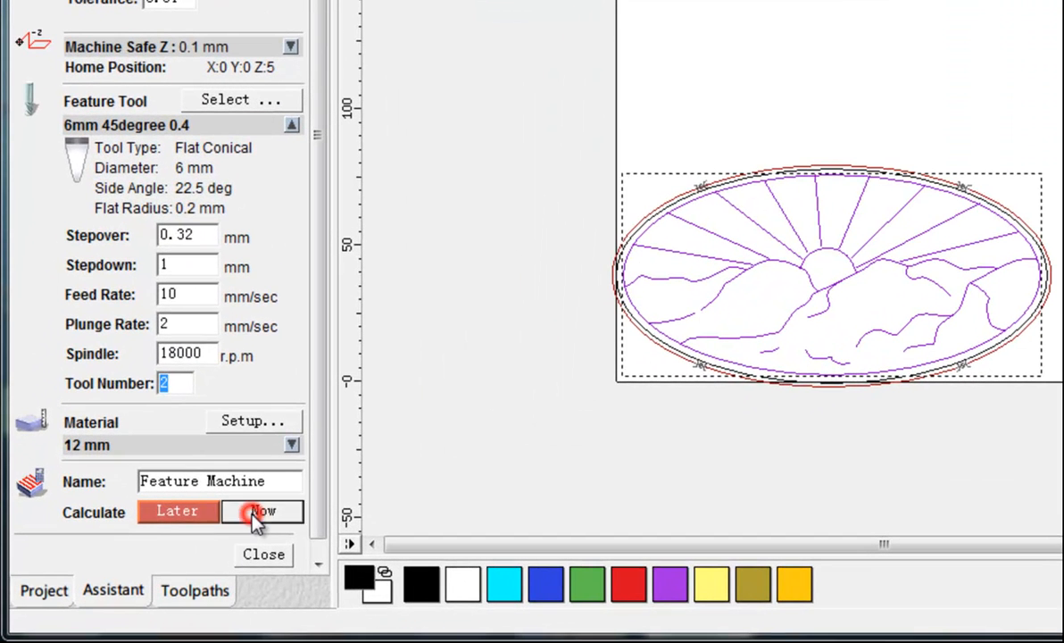
left_click(262, 511)
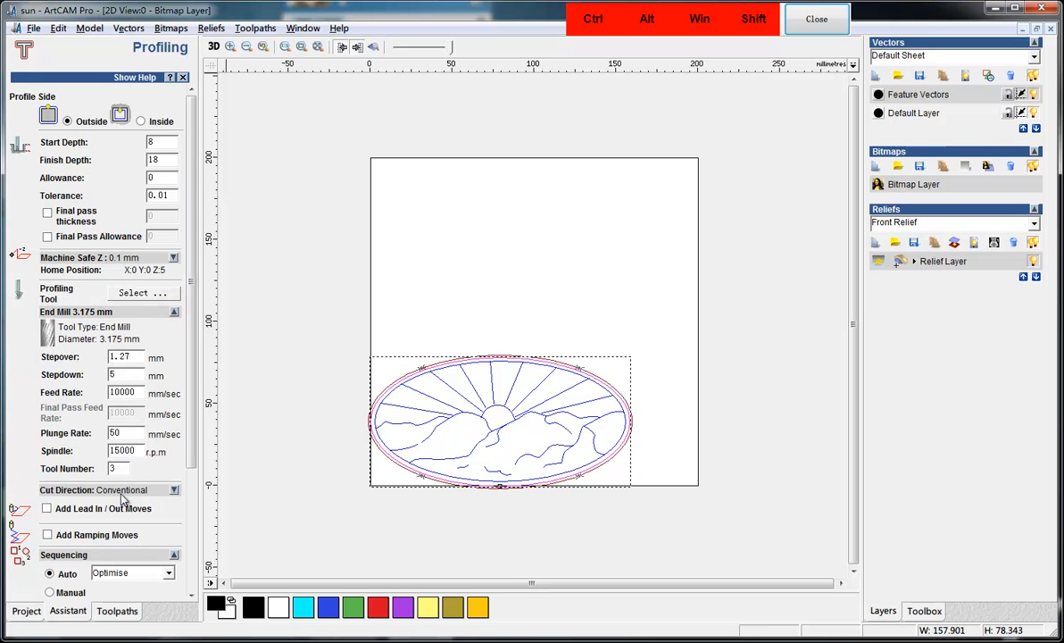
Bring up the Save Toolpaths dialog
left_click(118, 469)
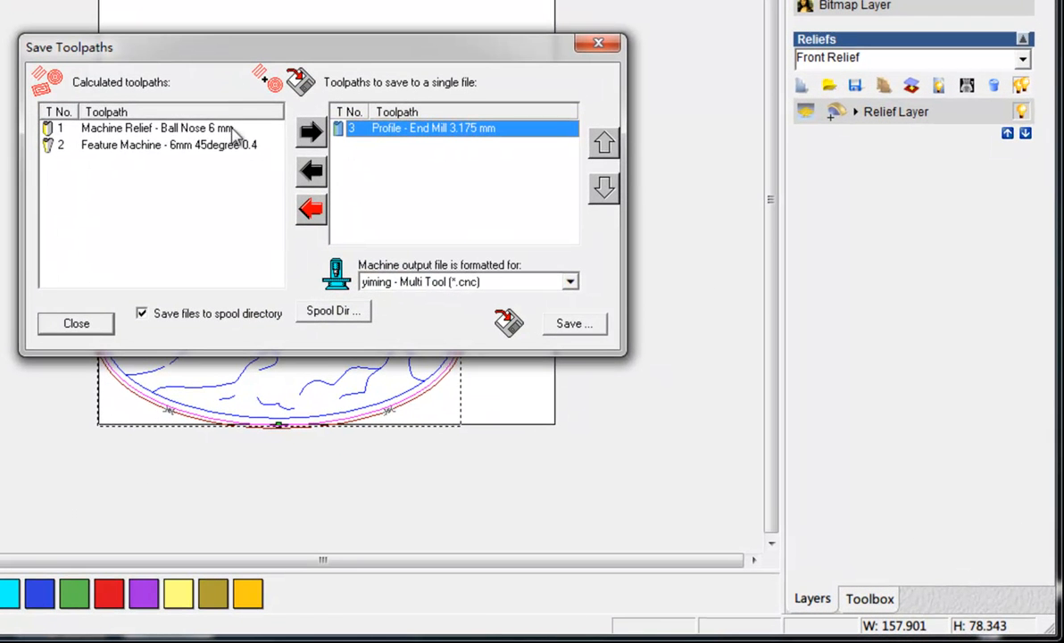
Add the remaining toolpaths to the single-file list, with Machine Relief first and Profile last
left_click(310, 133)
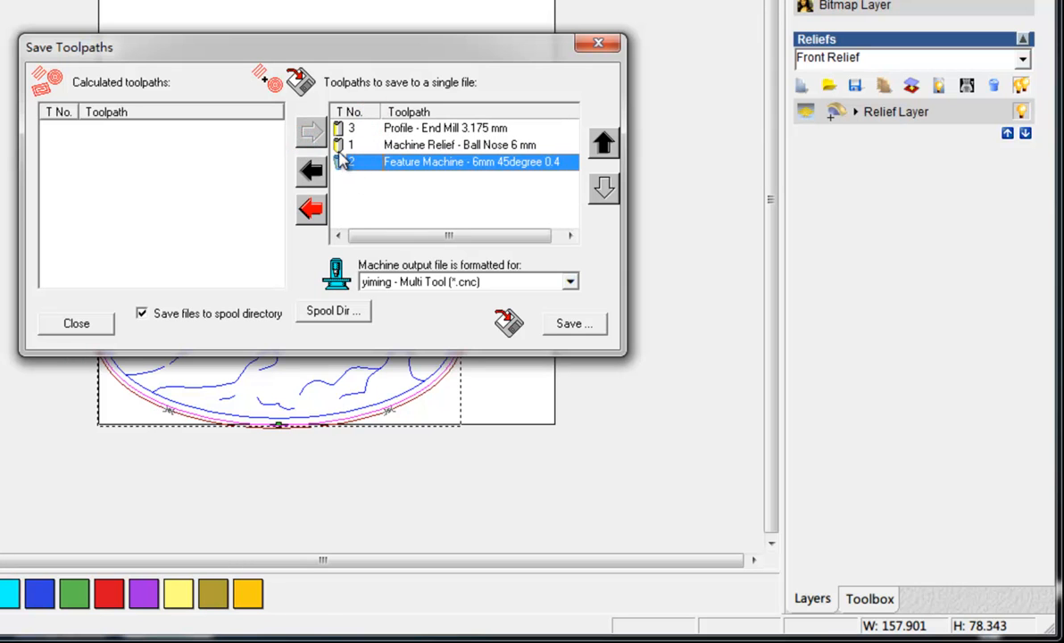
left_click(604, 144)
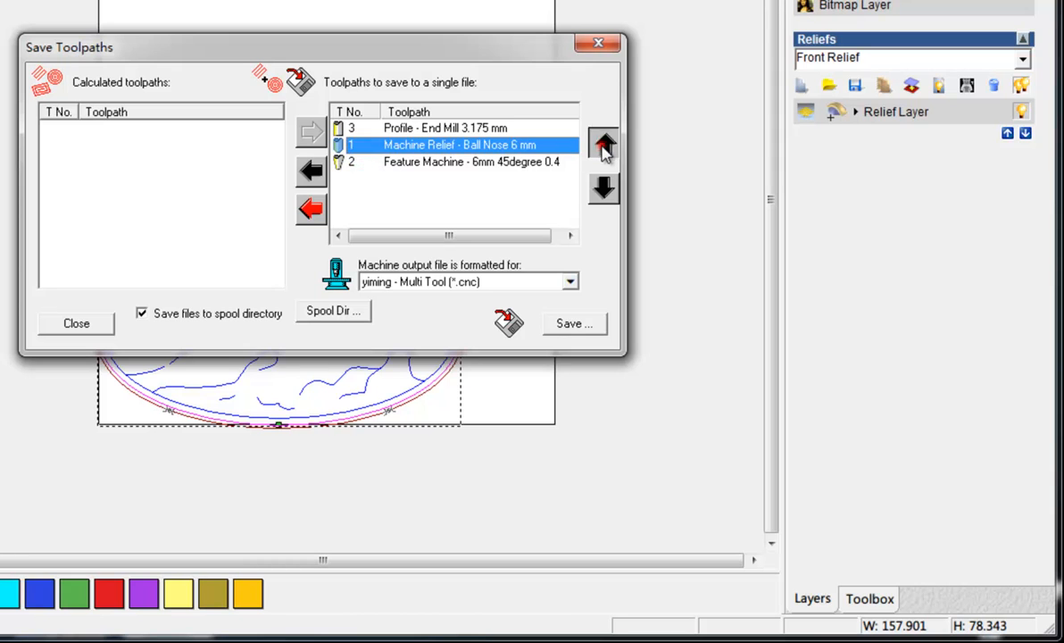
left_click(604, 188)
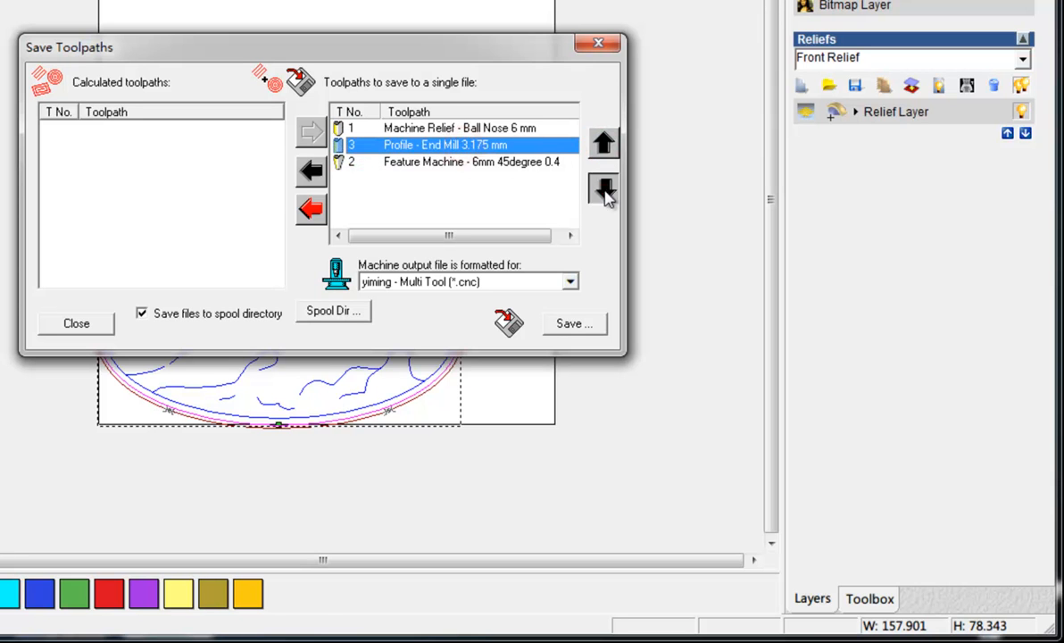
left_click(604, 190)
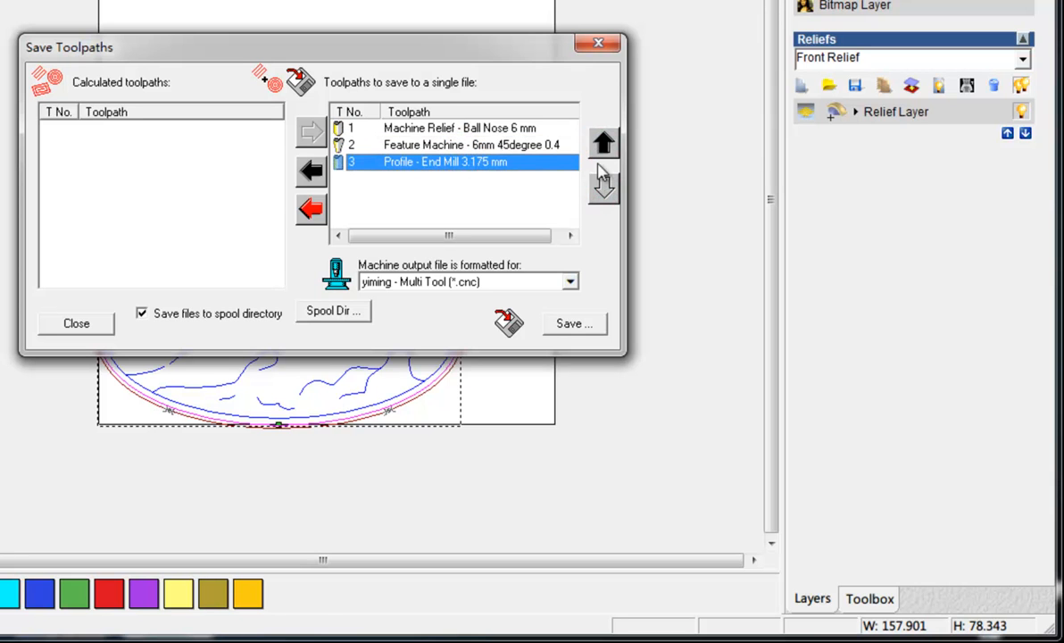
left_click(449, 128)
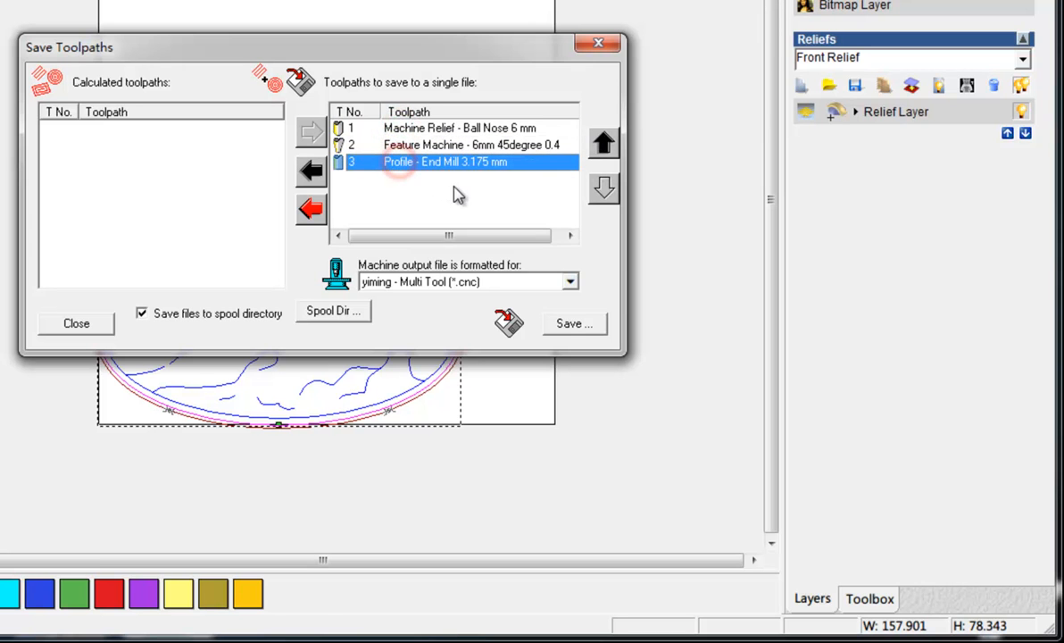
mouse_move(487, 299)
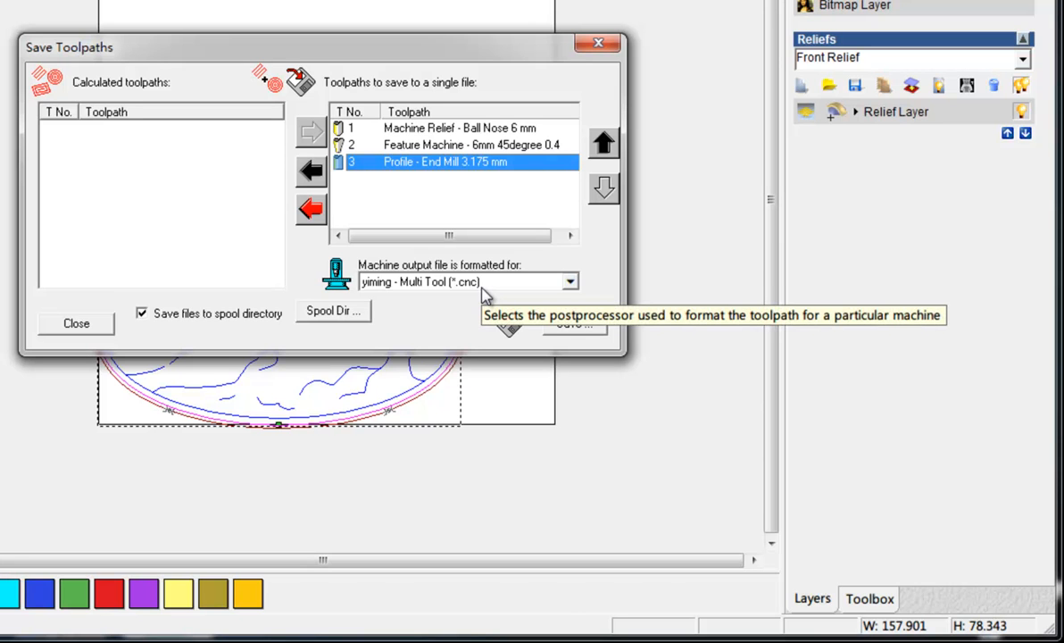
mouse_move(489, 295)
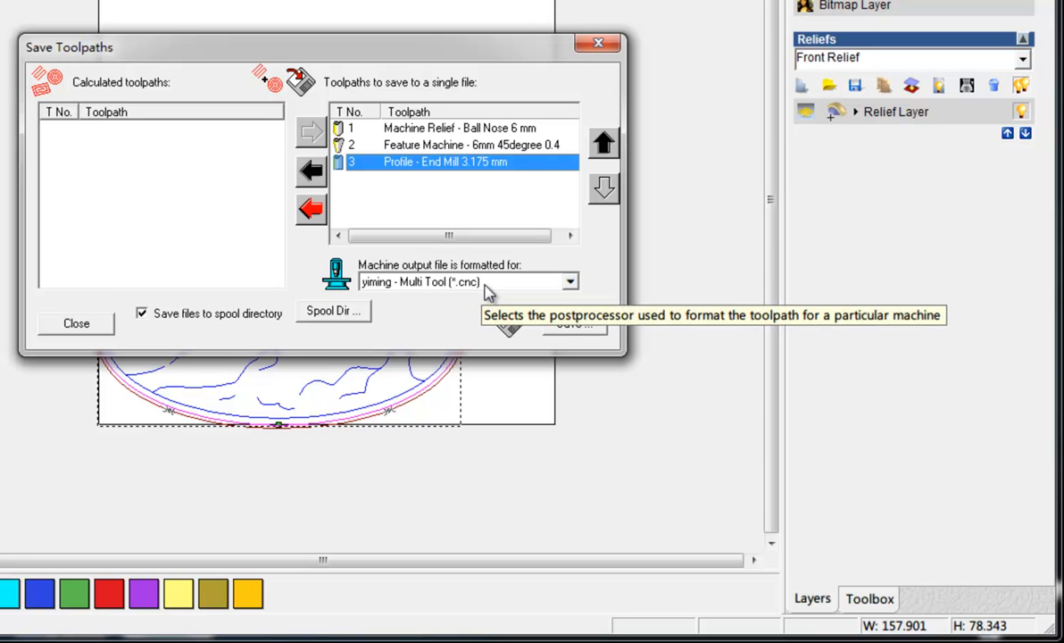
left_click(568, 281)
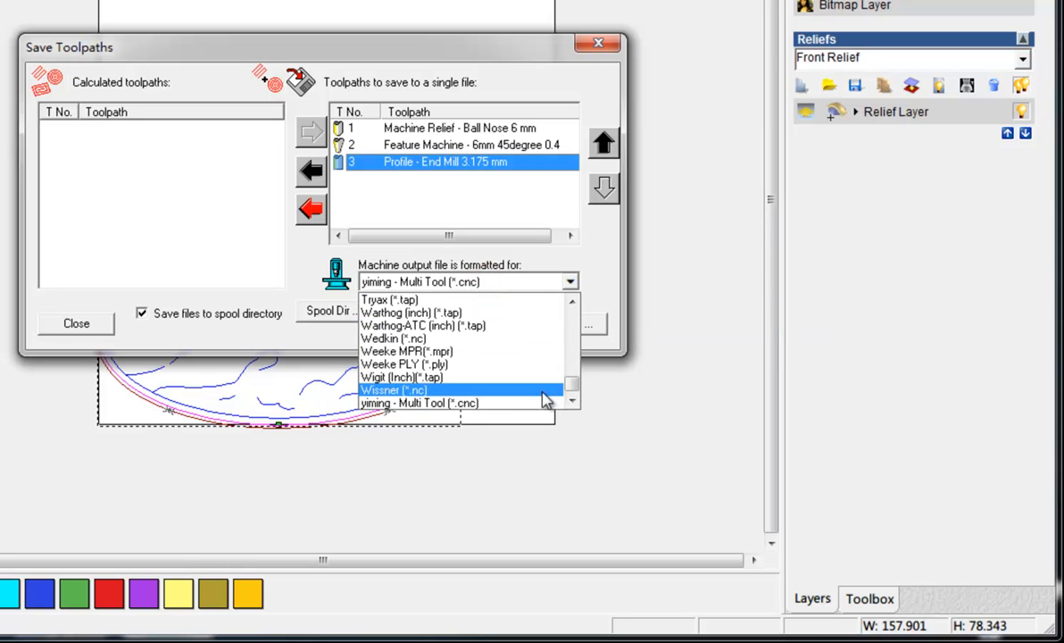
left_click(437, 403)
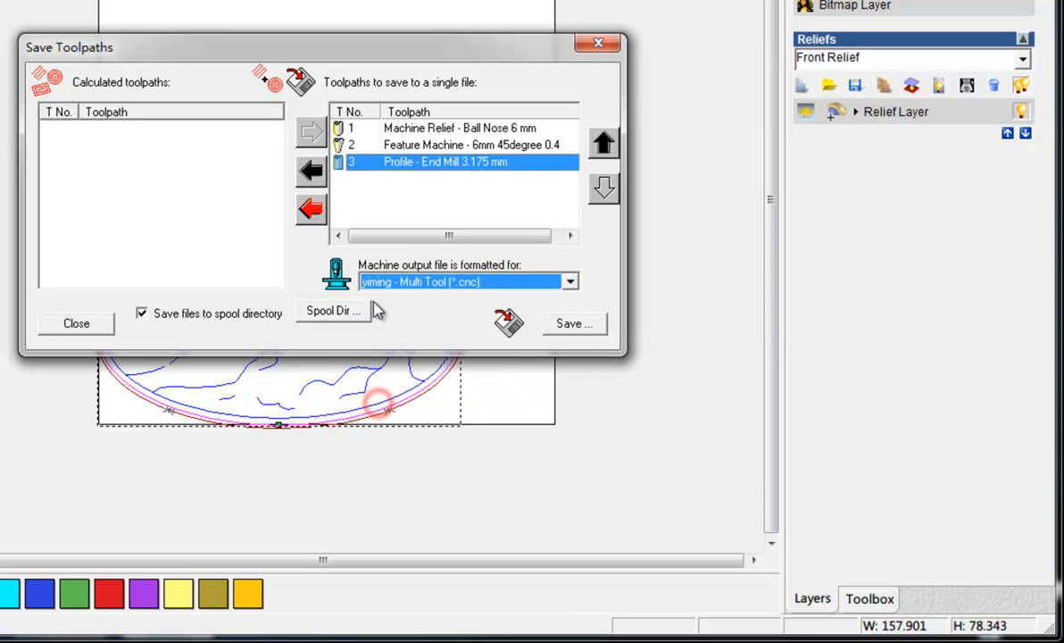
mouse_move(375, 310)
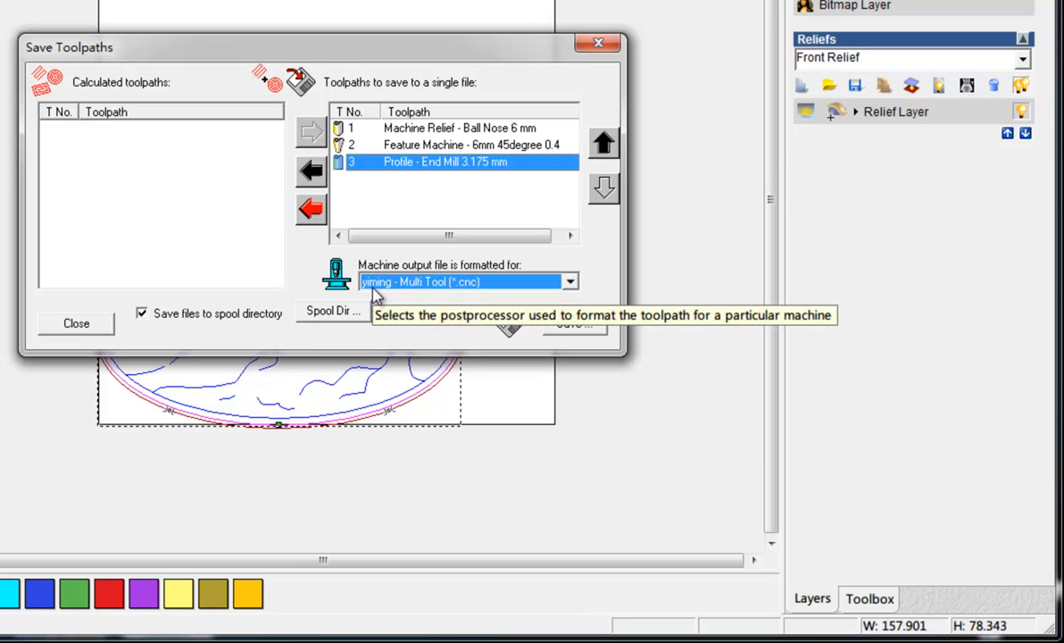
mouse_move(385, 294)
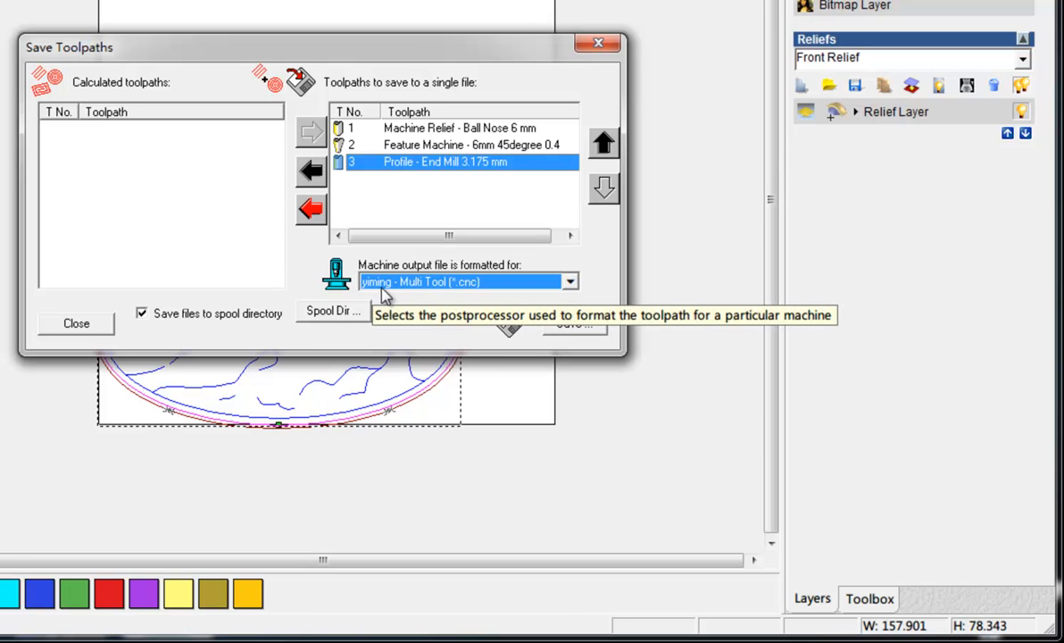
mouse_move(449, 287)
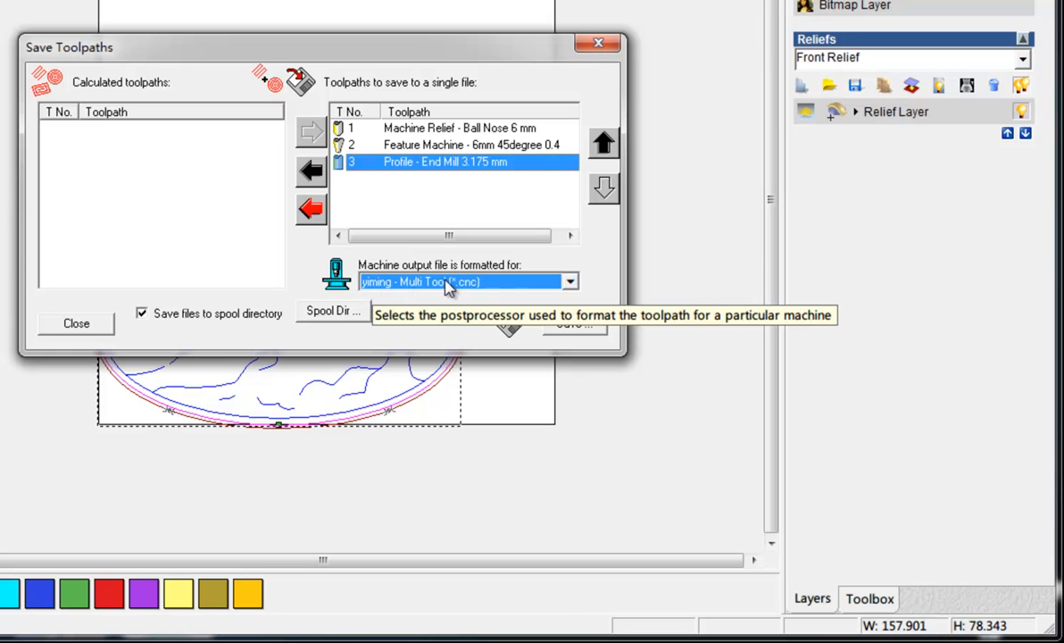
left_click(570, 282)
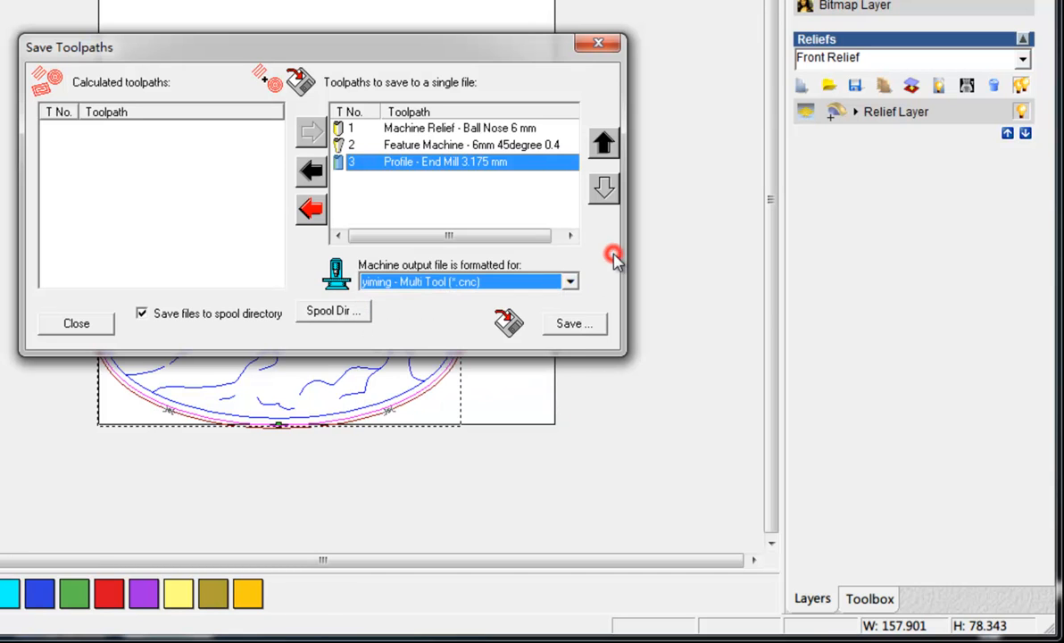
left_click(569, 281)
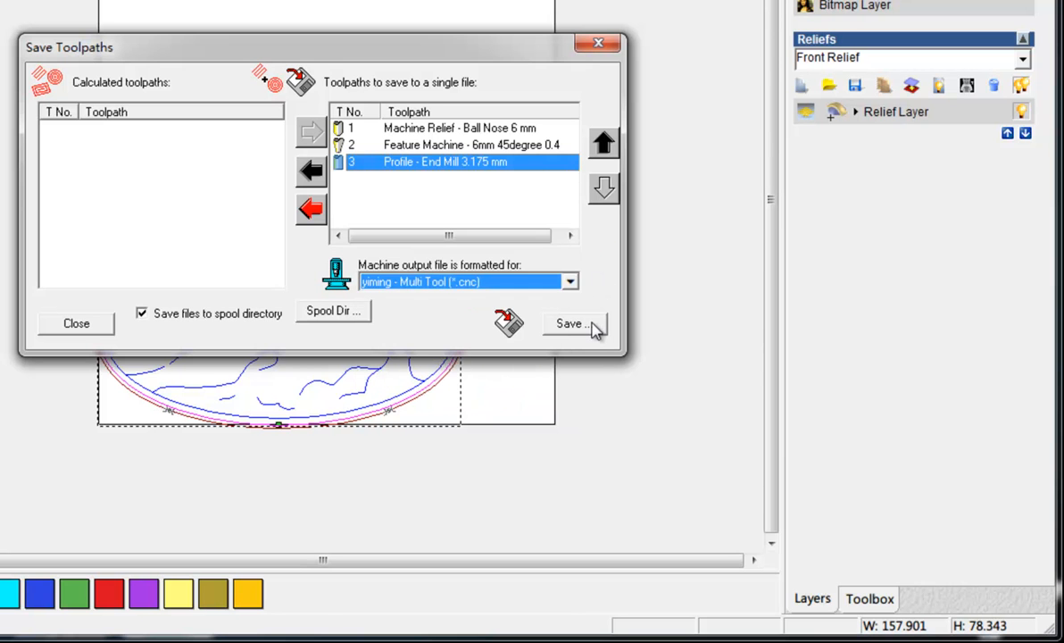
Save the queued toolpaths under the file name 'ATC 3 tools'
left_click(571, 323)
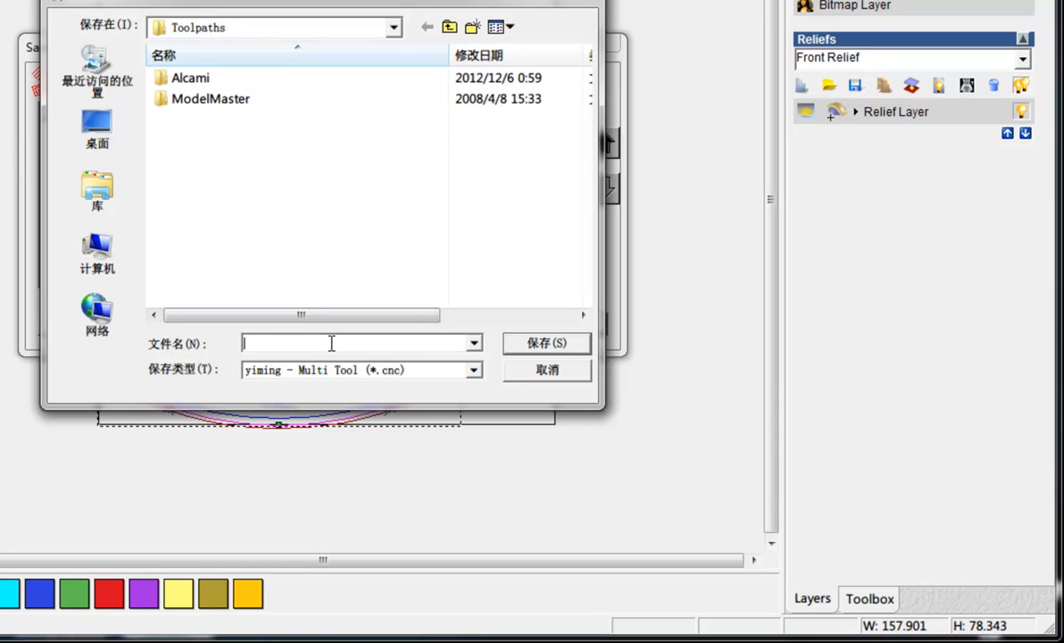
type("ATC")
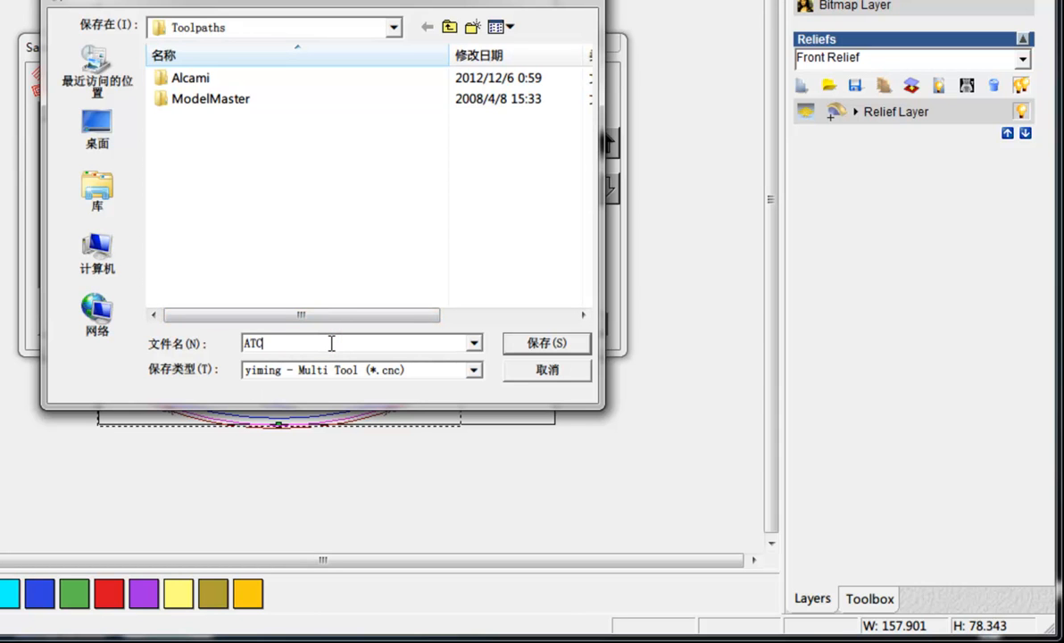
type("3 t")
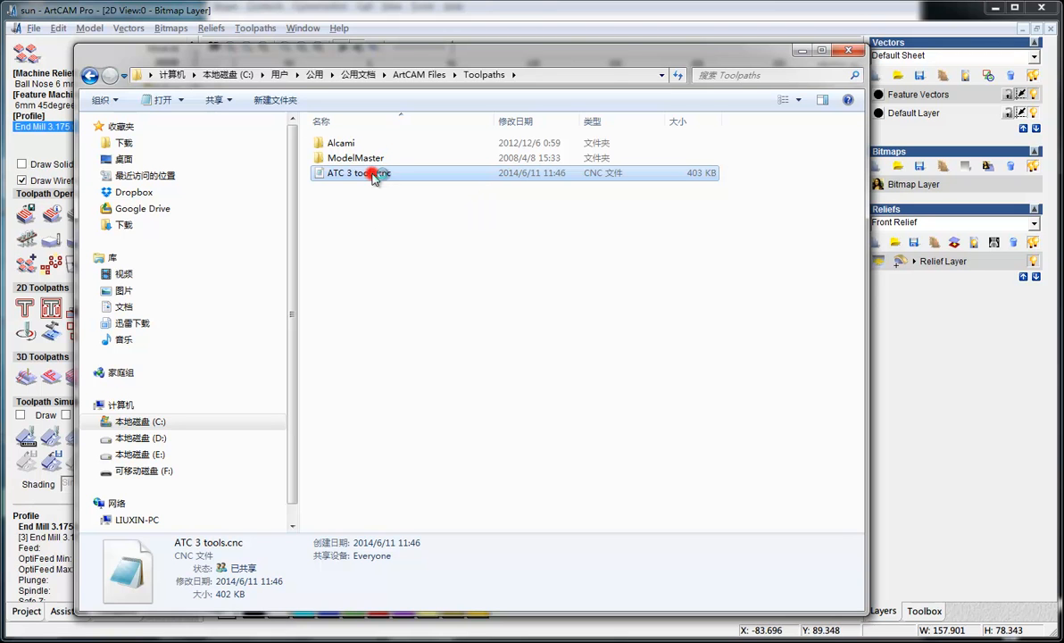
Open ATC 3 tools.cnc from the Toolpaths folder in Notepad
double_click(355, 173)
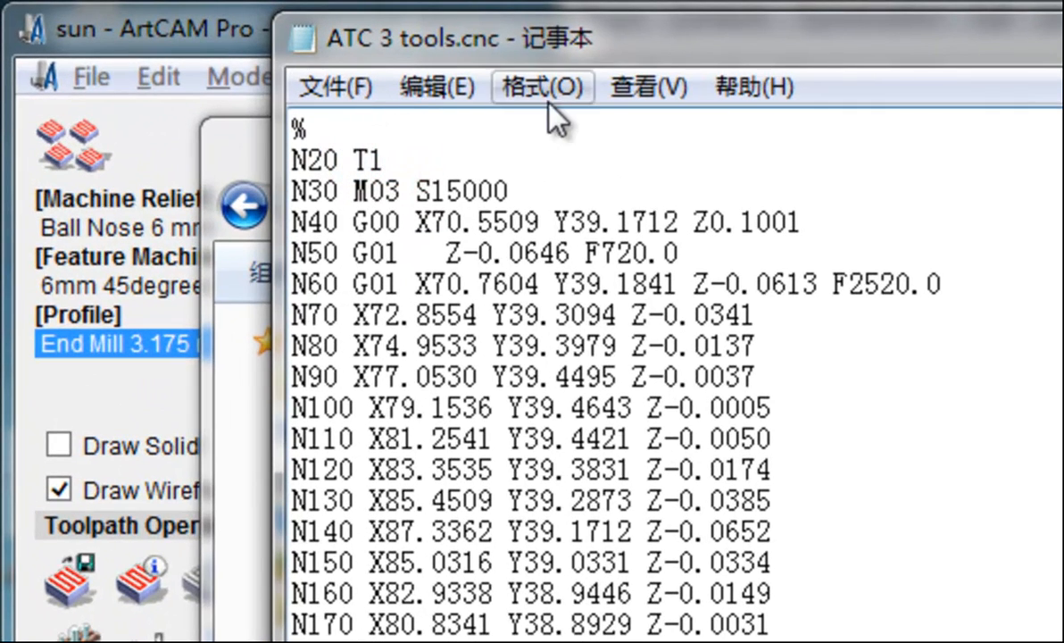
mouse_move(450, 98)
type("t")
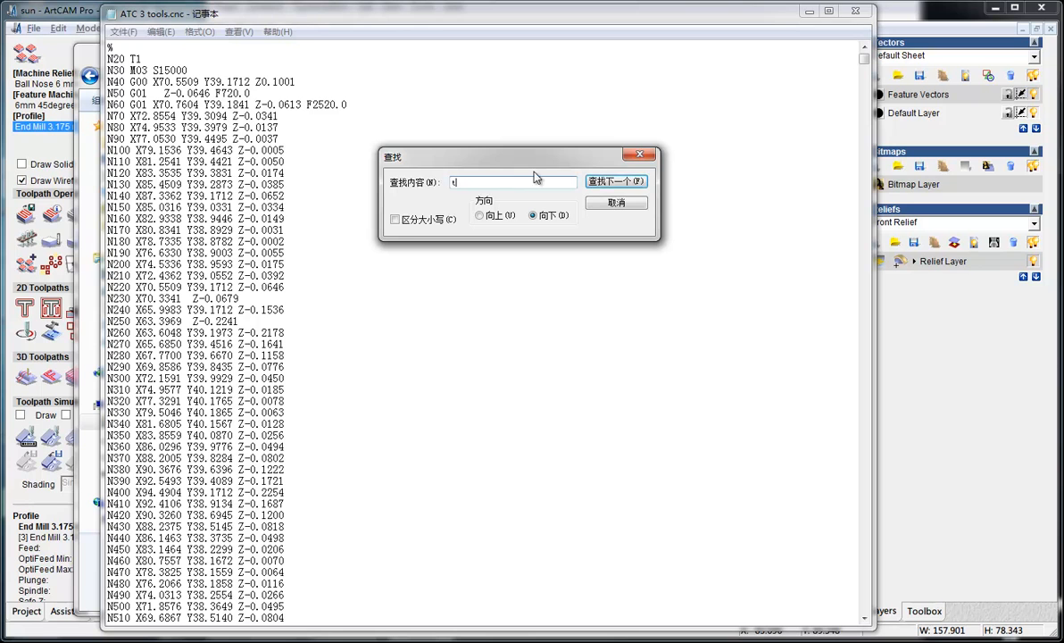
Find the T2 and T3 tool-change codes in the G-code, then close Notepad
left_click(616, 182)
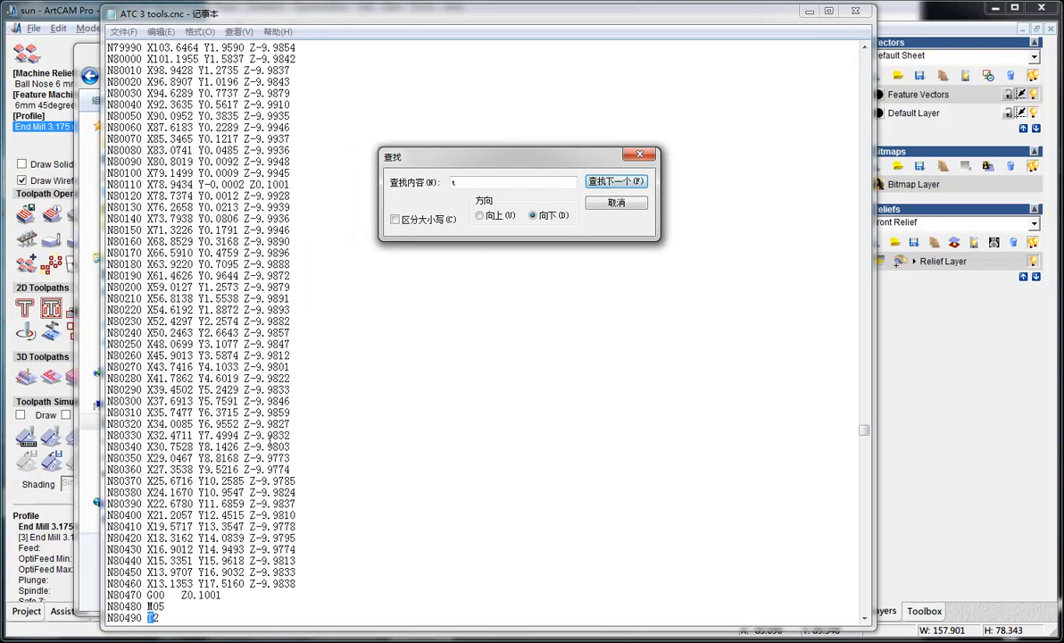
left_click(617, 180)
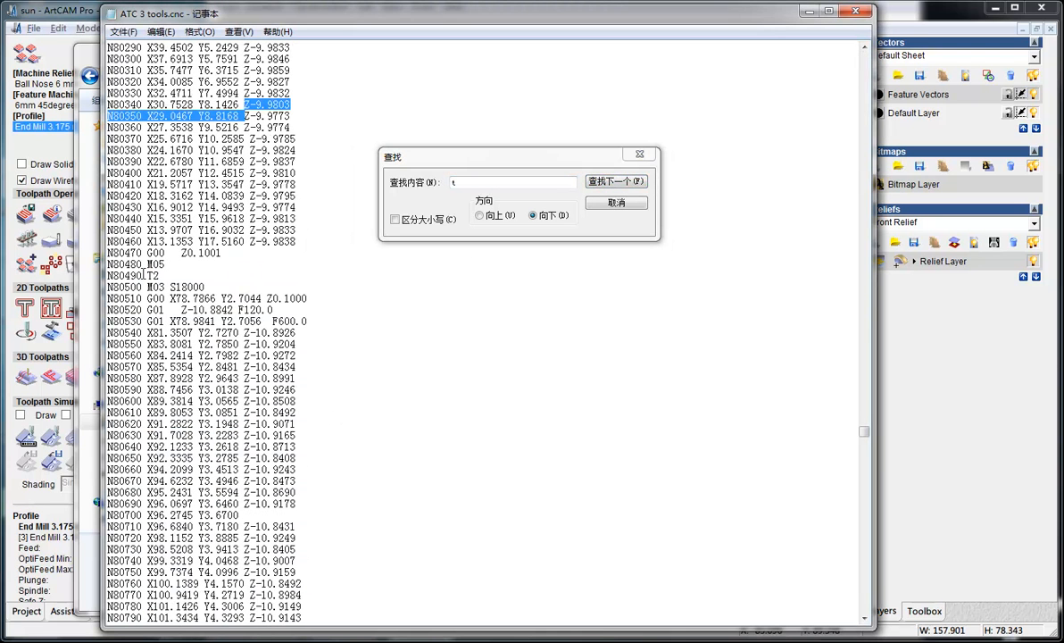
left_click(617, 180)
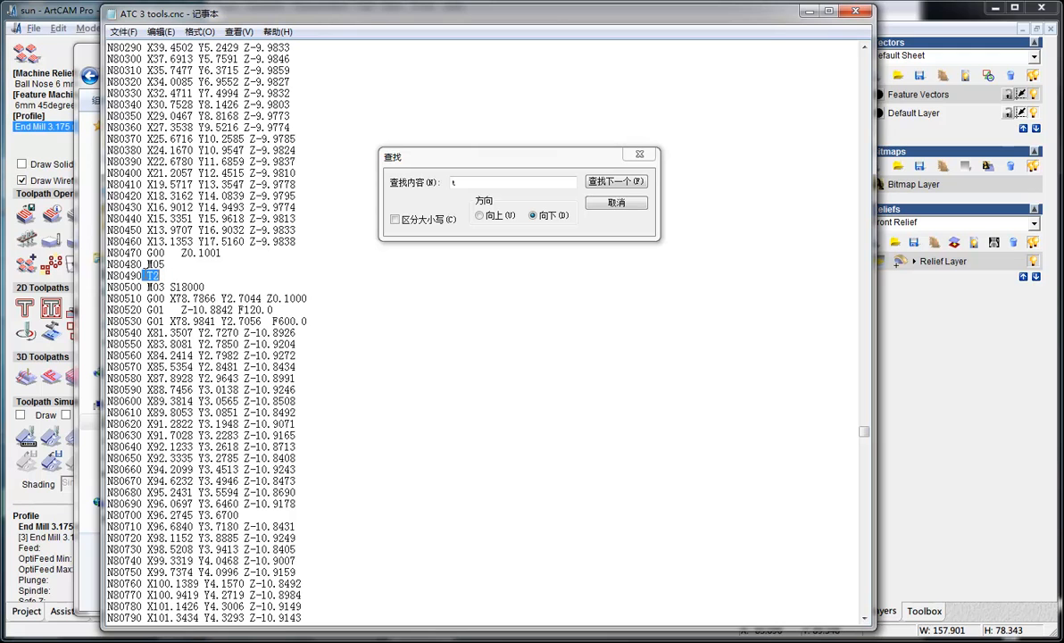
mouse_move(179, 299)
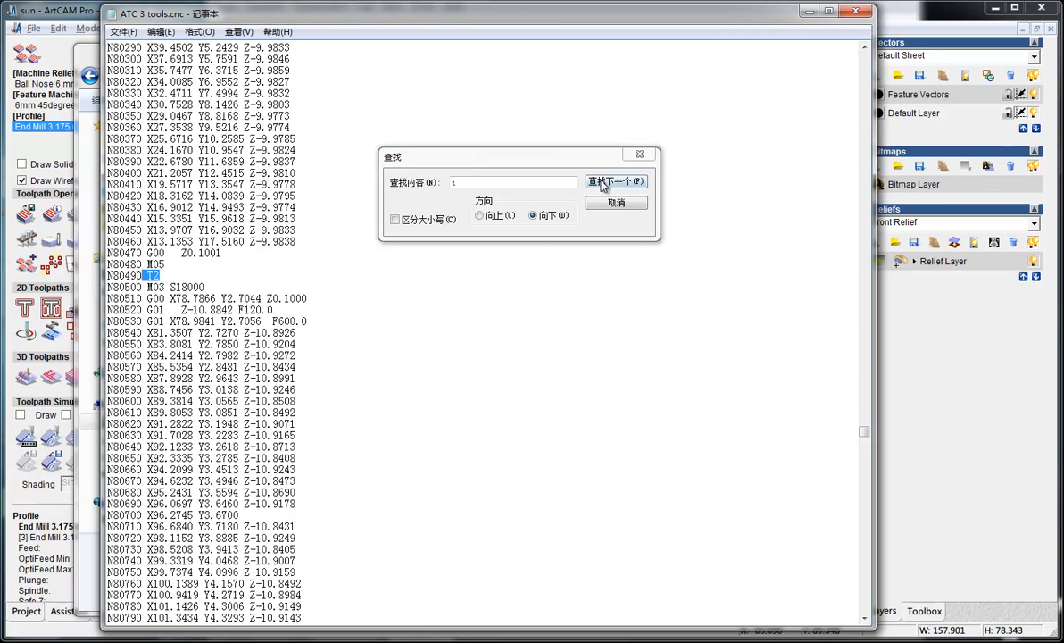
left_click(617, 181)
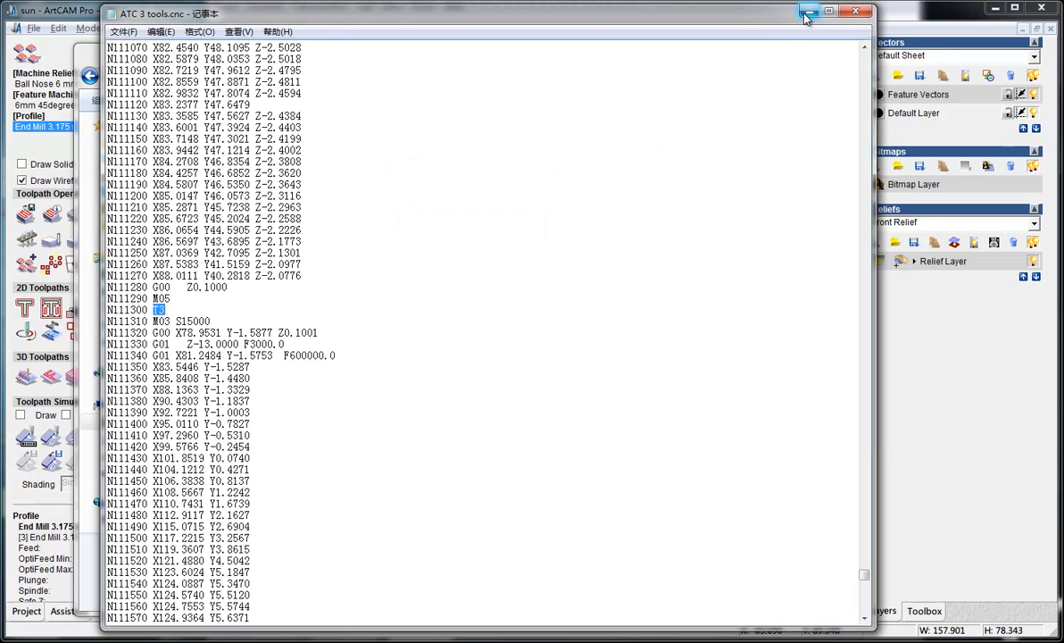
mouse_move(648, 154)
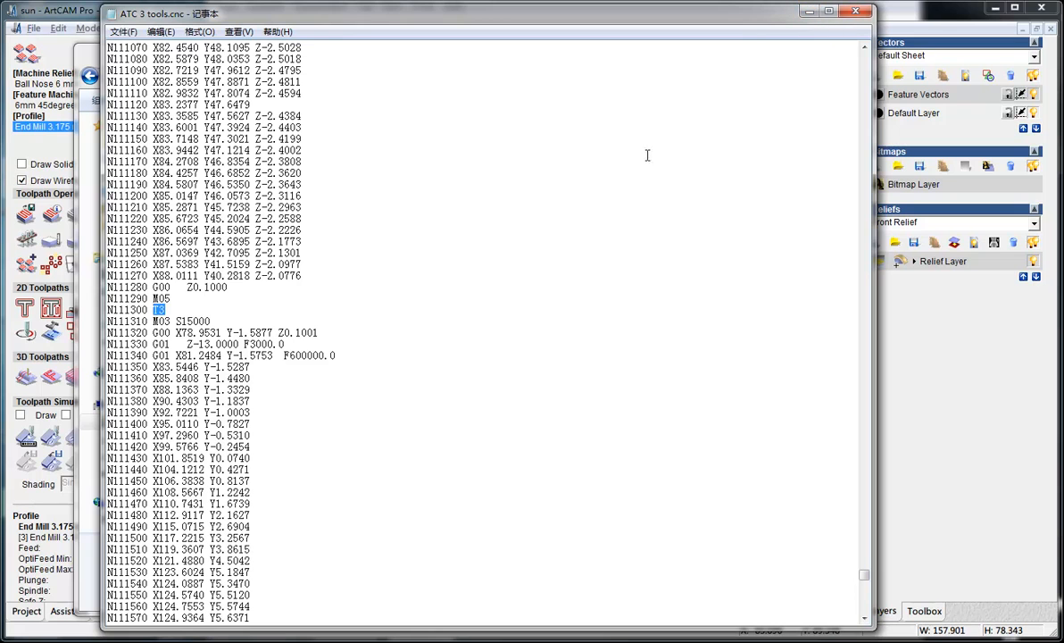
scroll("down", 3)
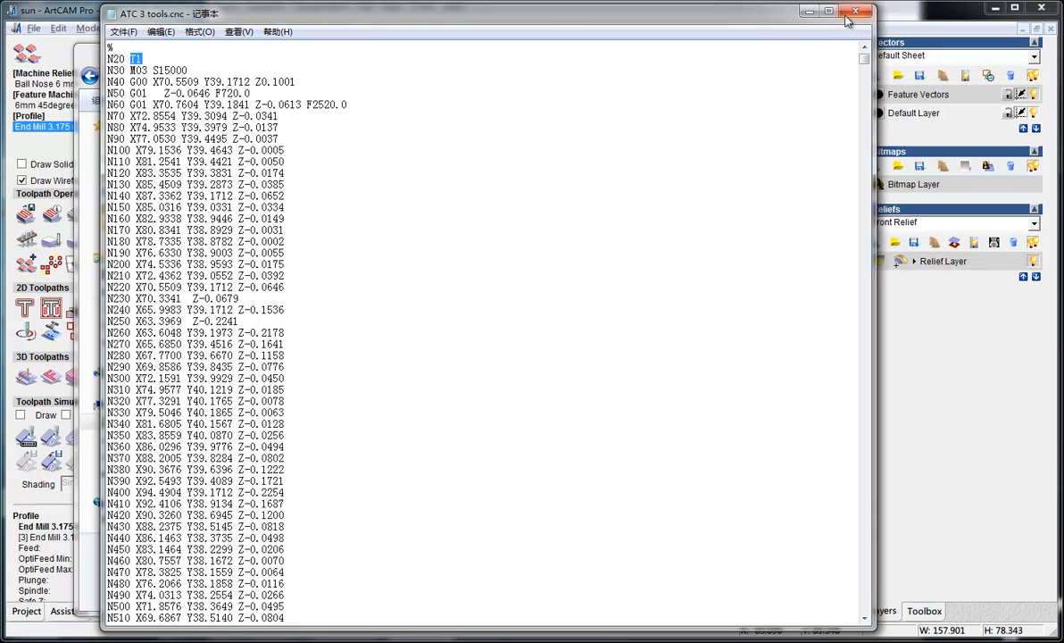
left_click(848, 14)
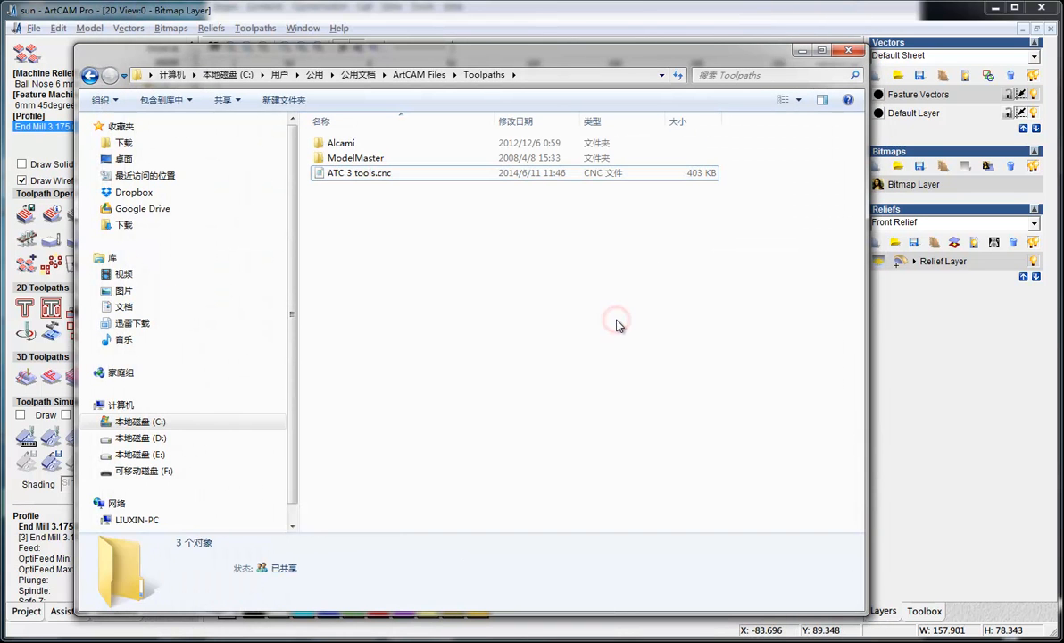